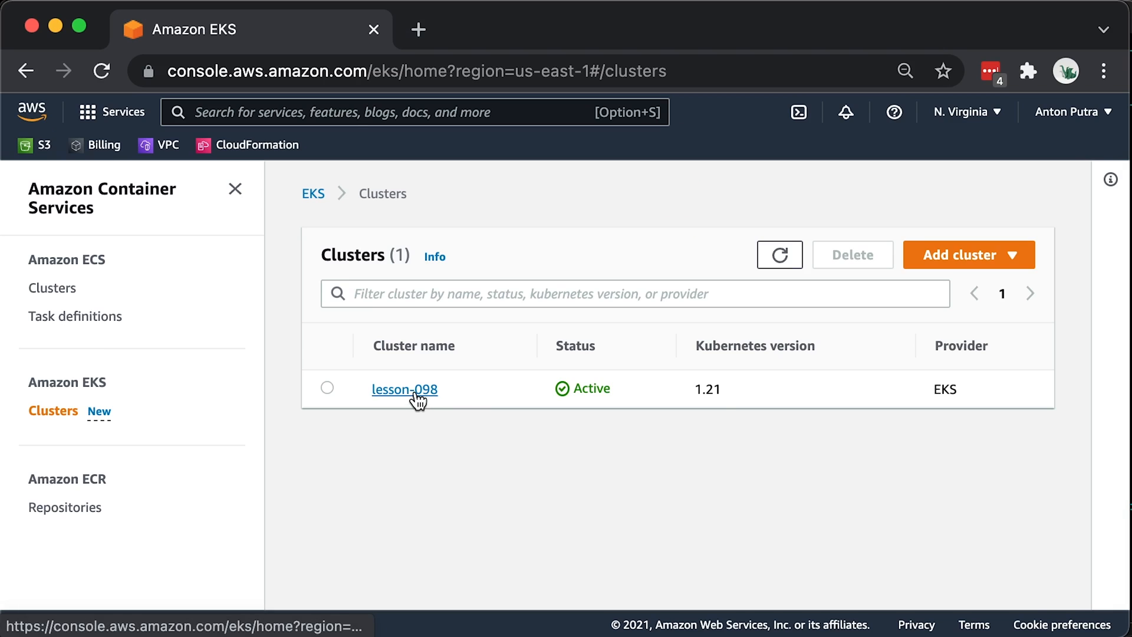
# View the lesson-098 cluster's Compute details down to its spot node group.
pyautogui.click(404, 389)
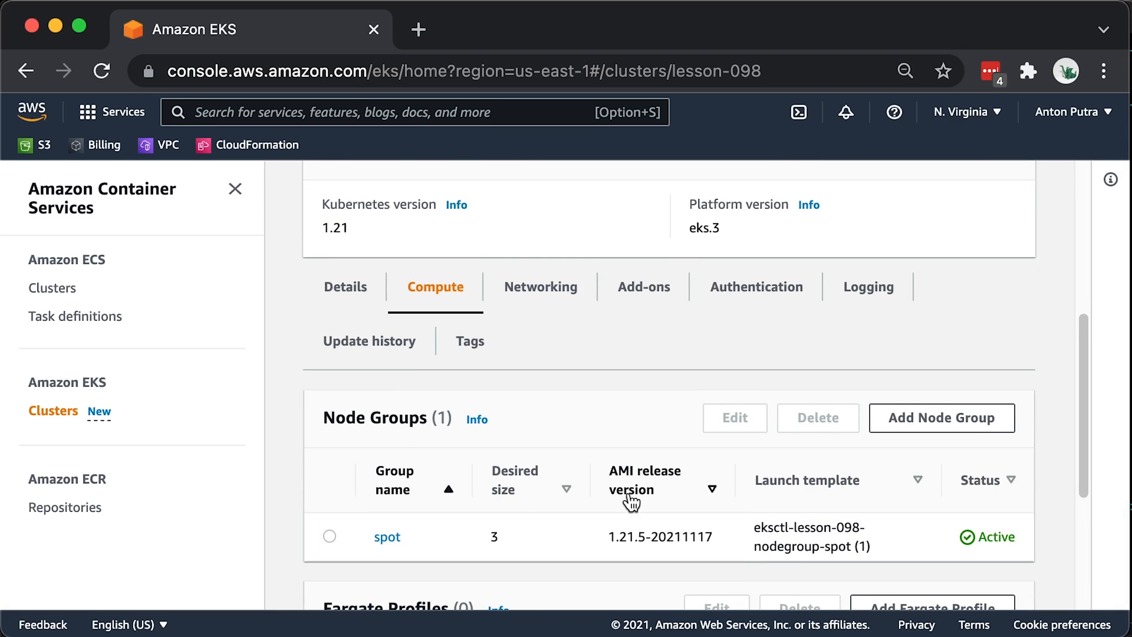
pyautogui.scroll(-3)
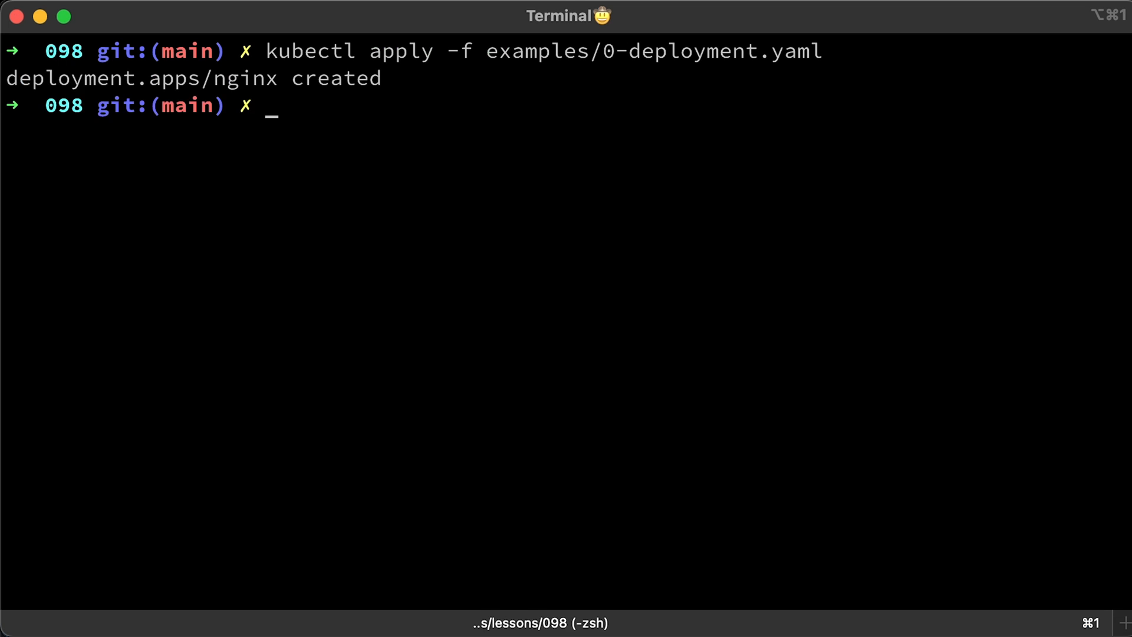
# List the nginx pods with kubectl get pods -o wide, then apply examples/1-pdb.yaml to create nginx-pdb.
pyautogui.write('kubectl get pods -o wide')
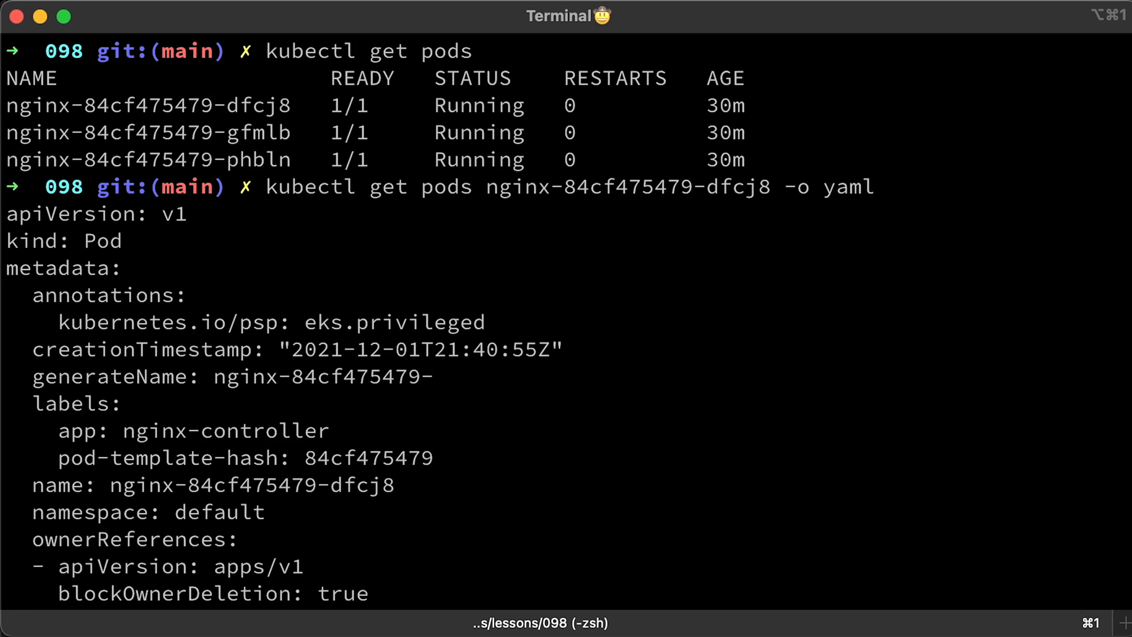
pyautogui.scroll(-3)
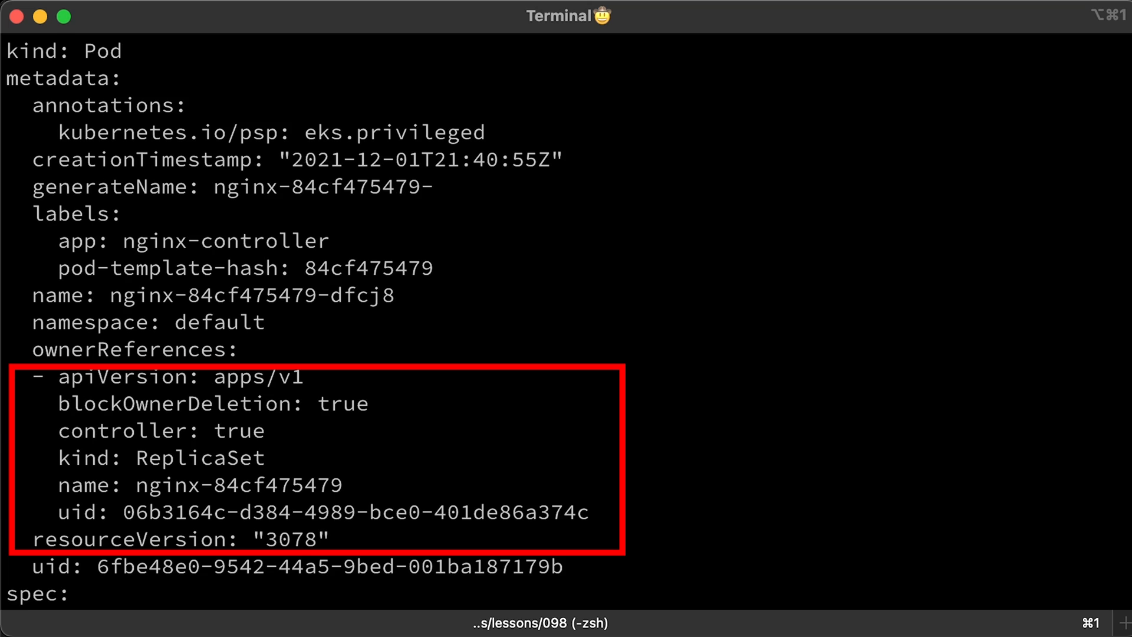
pyautogui.write('kubectl apply -f examples/1-pdb.yaml')
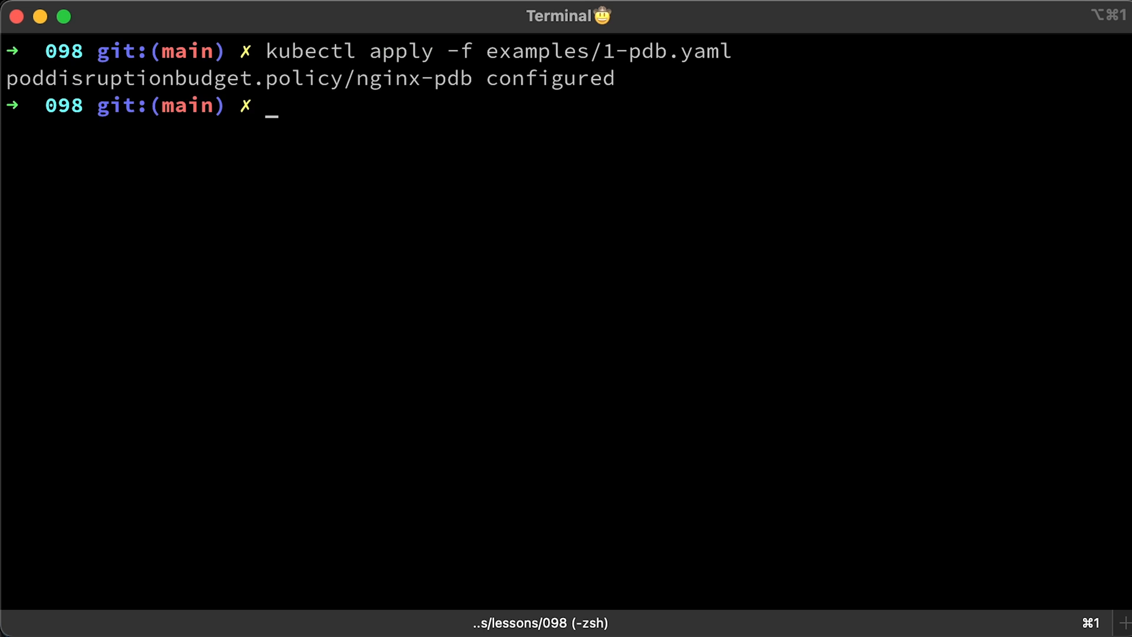
# Describe nginx-pdb showing min available 3, zero allowed disruptions, three current pods.
pyautogui.write('kubectl describe pdb nginx-pdb')
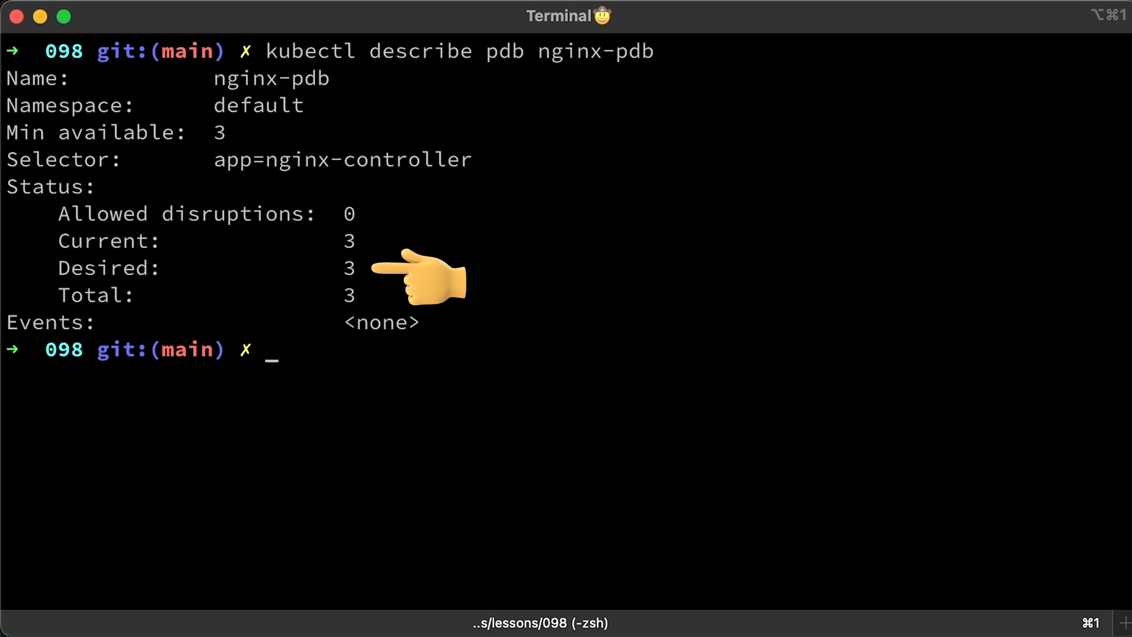
pyautogui.moveTo(419, 224)
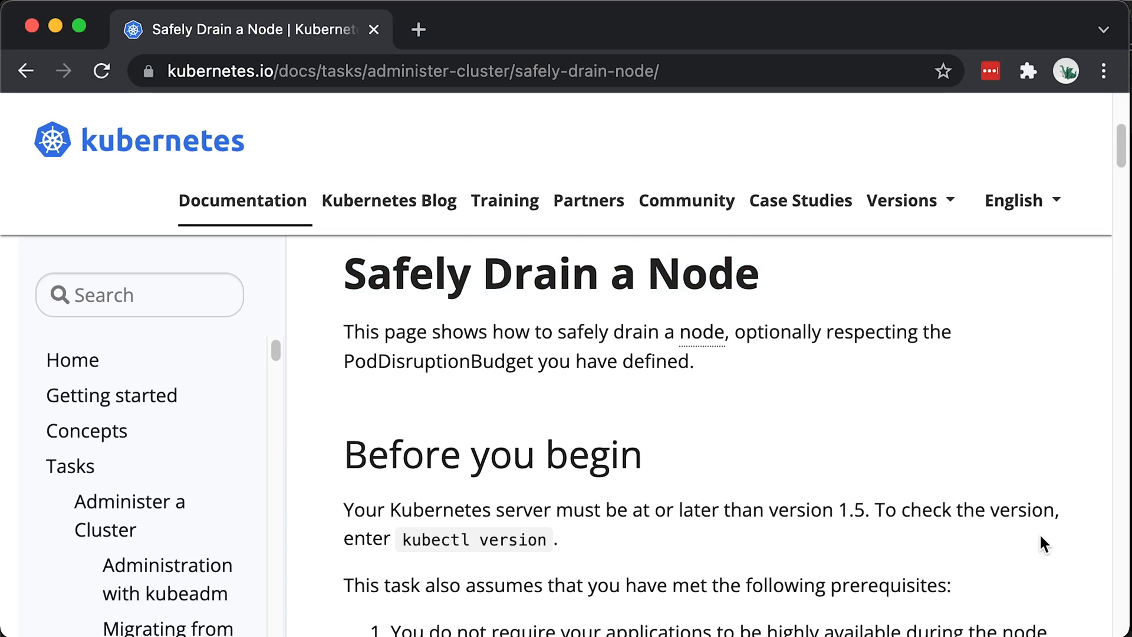
# Scroll the Safely Drain a Node page down to the kubectl drain section.
pyautogui.scroll(-3)
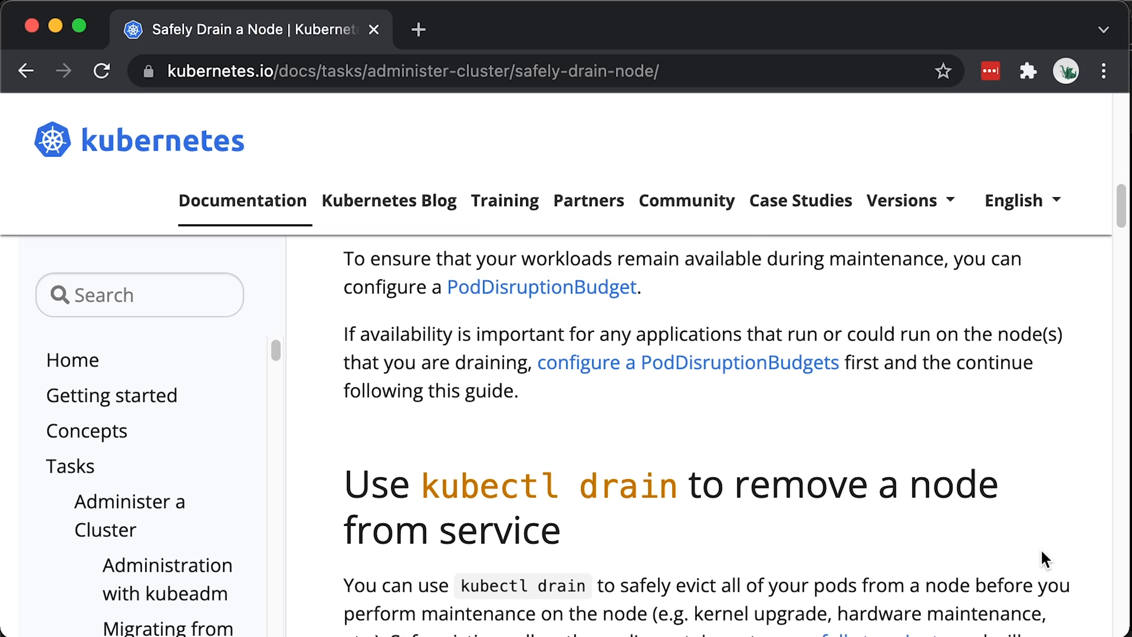
pyautogui.scroll(-3)
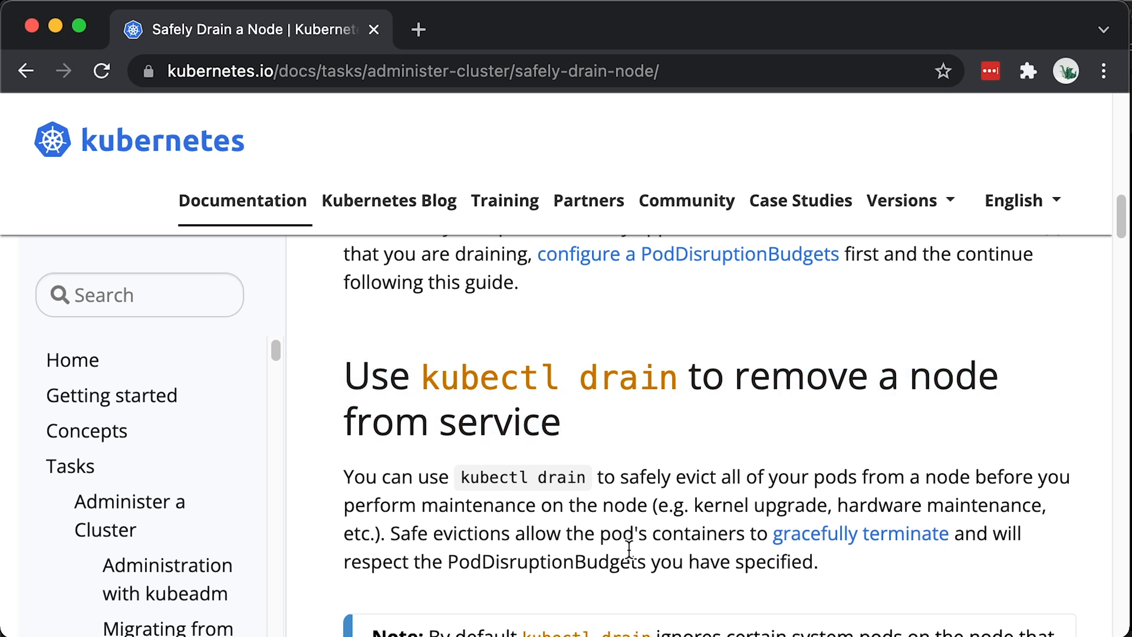
pyautogui.scroll(-3)
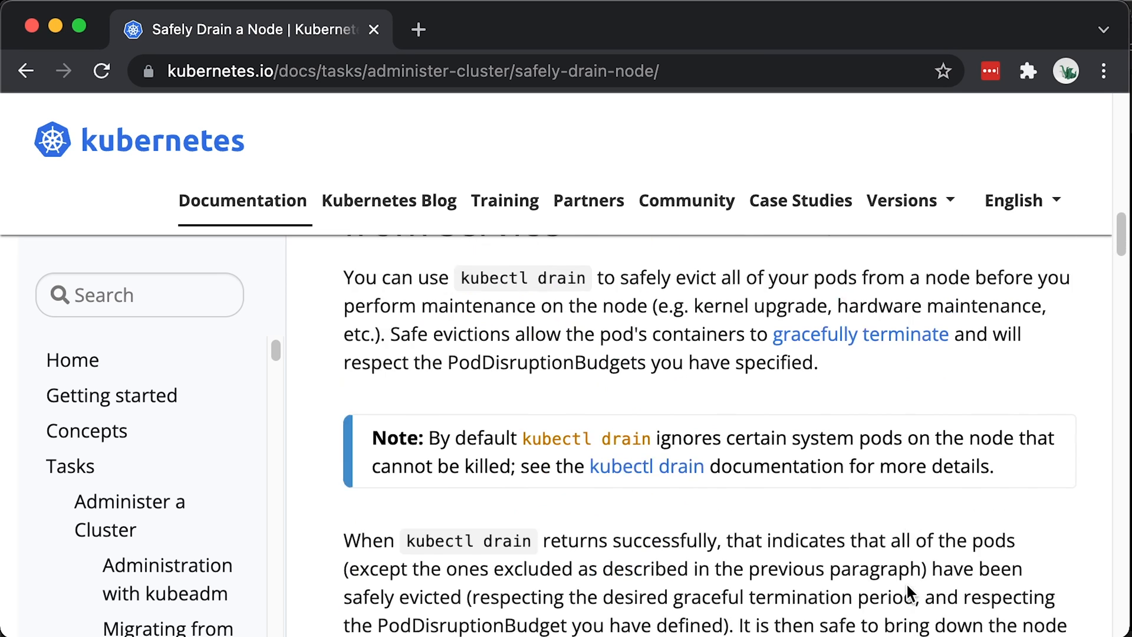
pyautogui.scroll(-3)
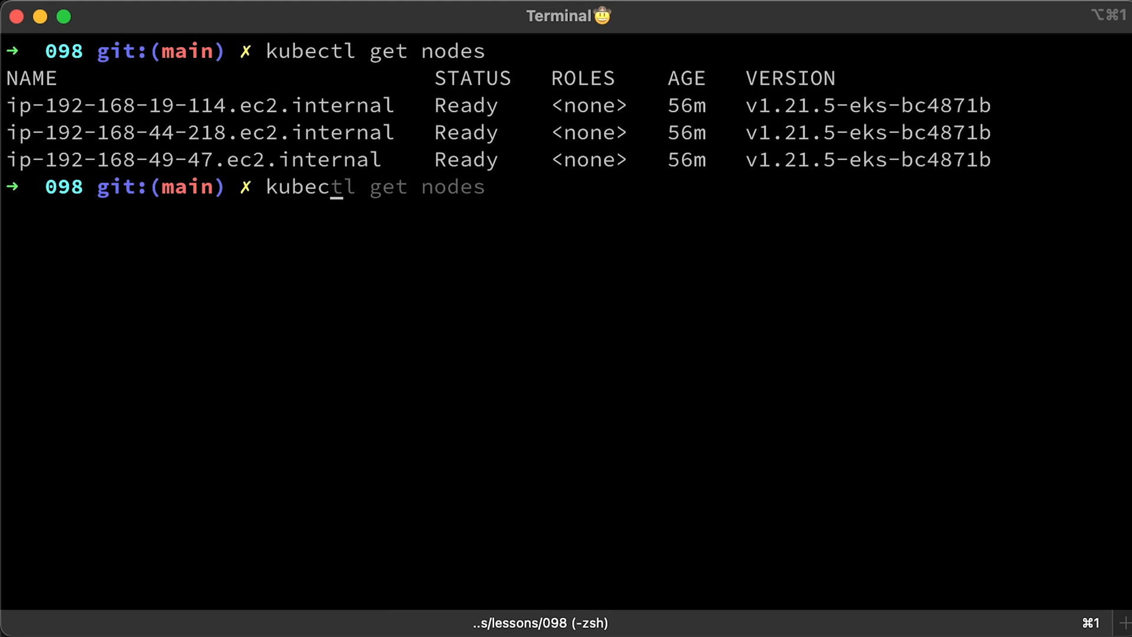
# Run kubectl drain on node ip-192-168-49-47.ec2.internal, which cordons it before aborting.
pyautogui.write('drain ip-192-168-49-47.ec2.internal')
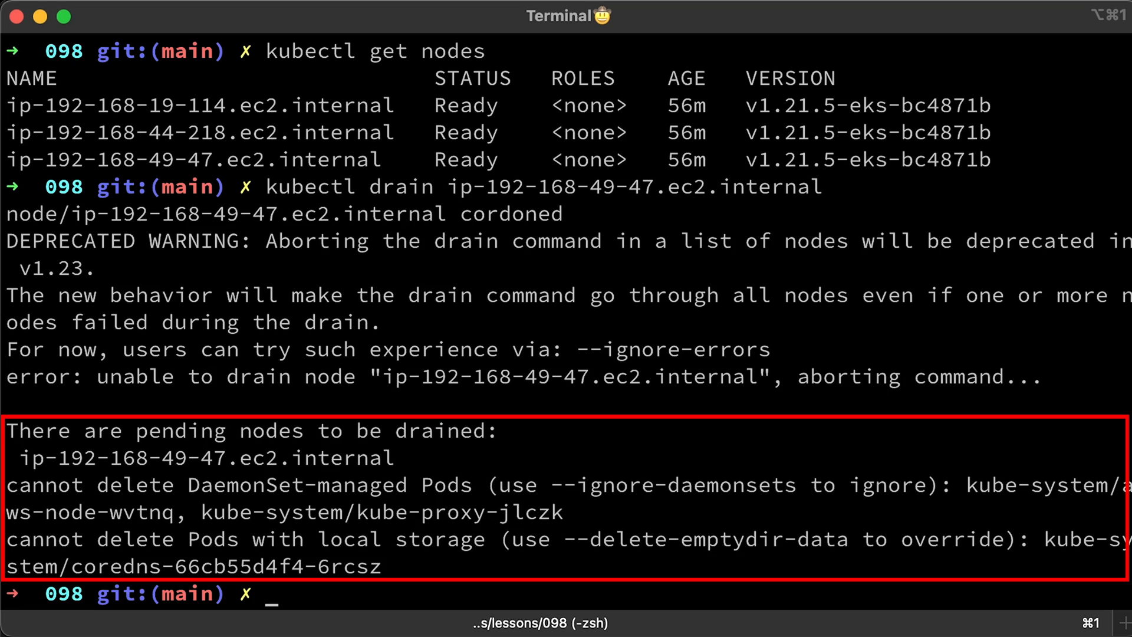
pyautogui.moveTo(527, 519)
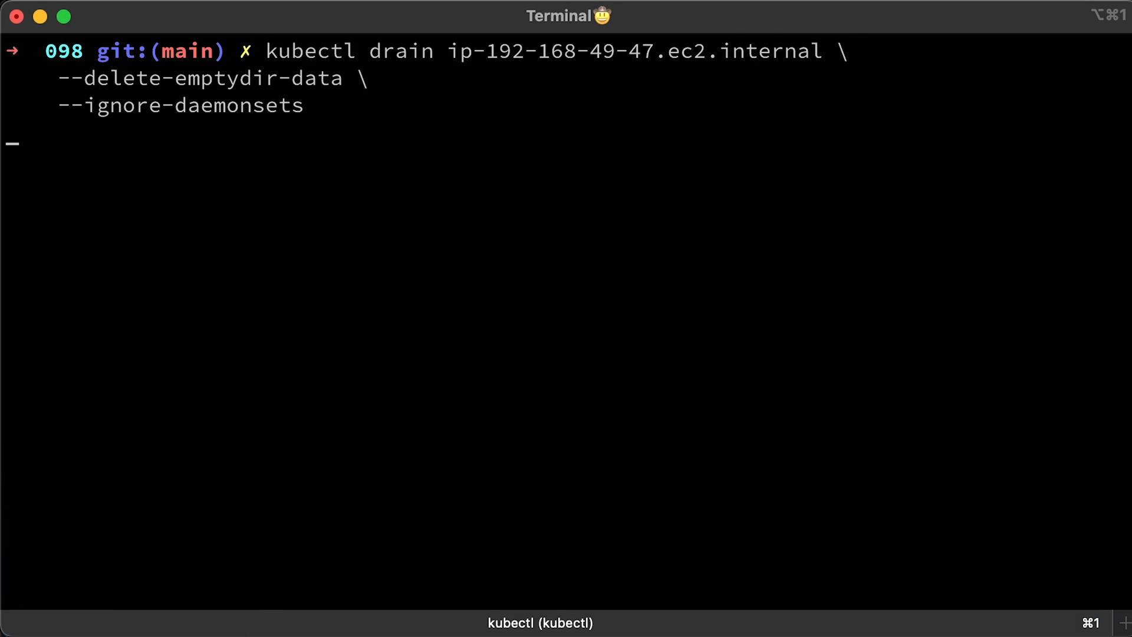
# Rerun the drain with --delete-emptydir-data --ignore-daemonsets, evicting pod nginx-84cf475479-dfcj8.
pyautogui.press('Enter')
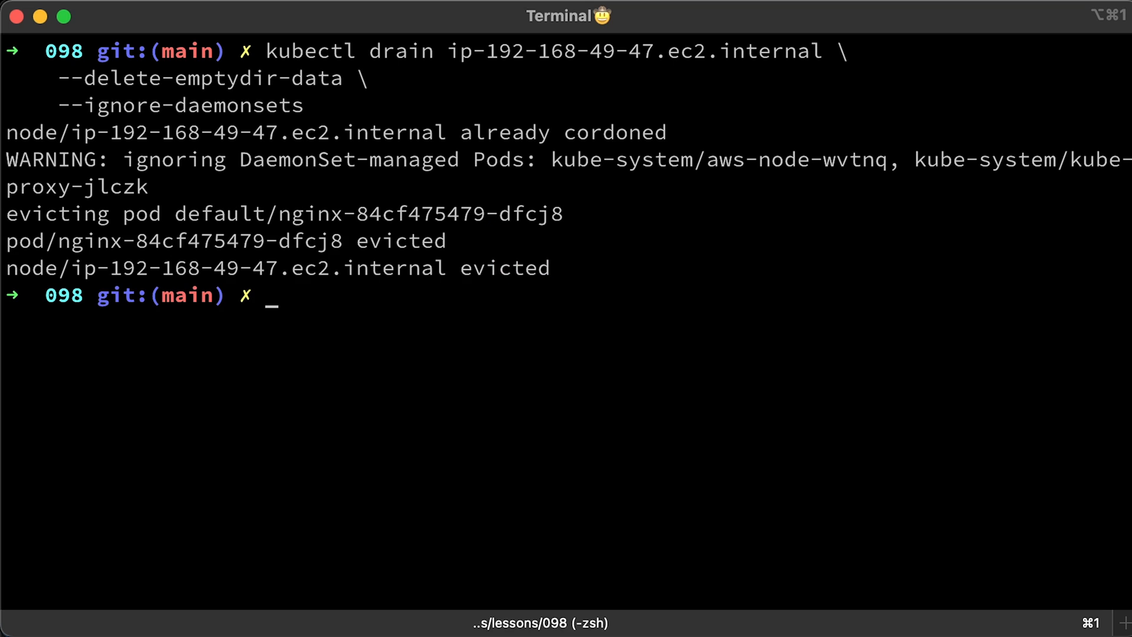
pyautogui.moveTo(566, 16)
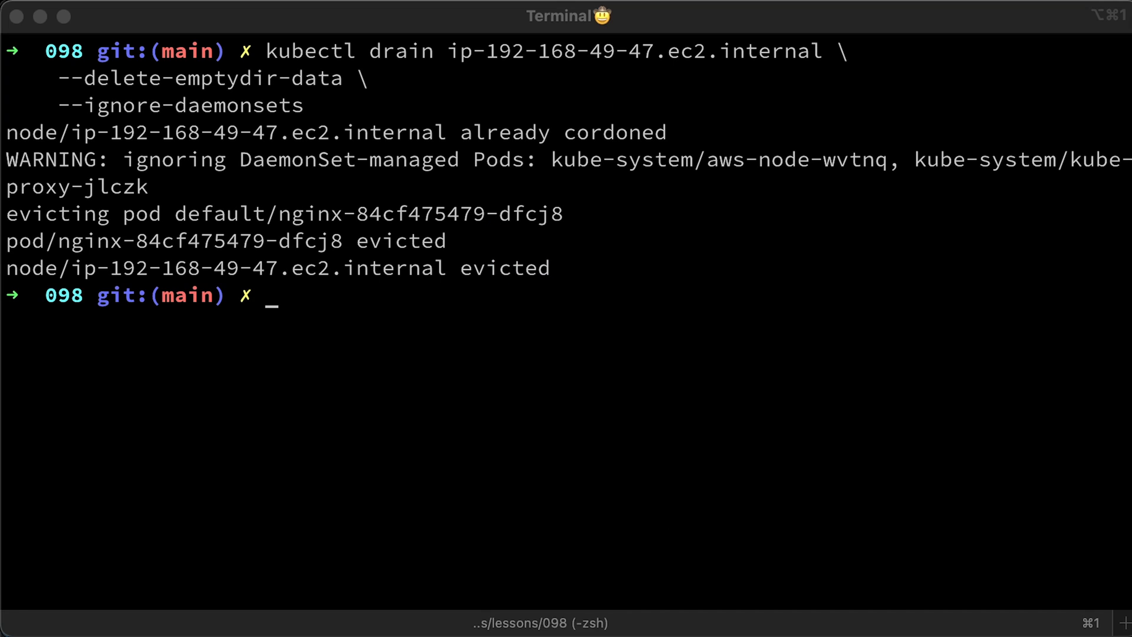